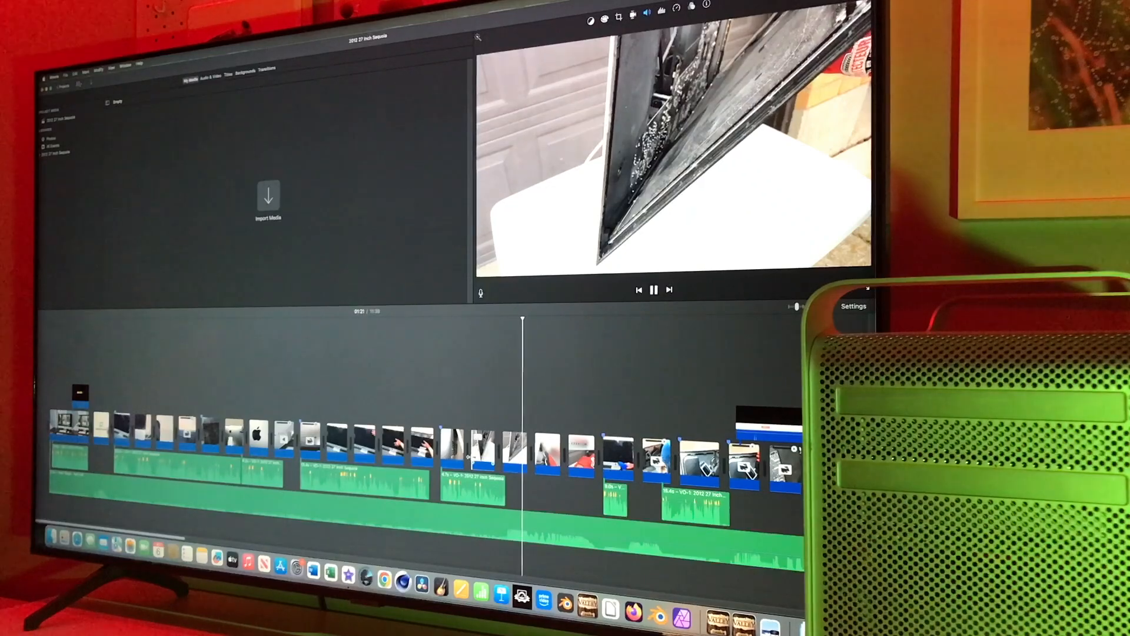
Step: Play back the multi-clip iMovie project timeline through to the 'Is it worth it?' iMac clip
click(654, 290)
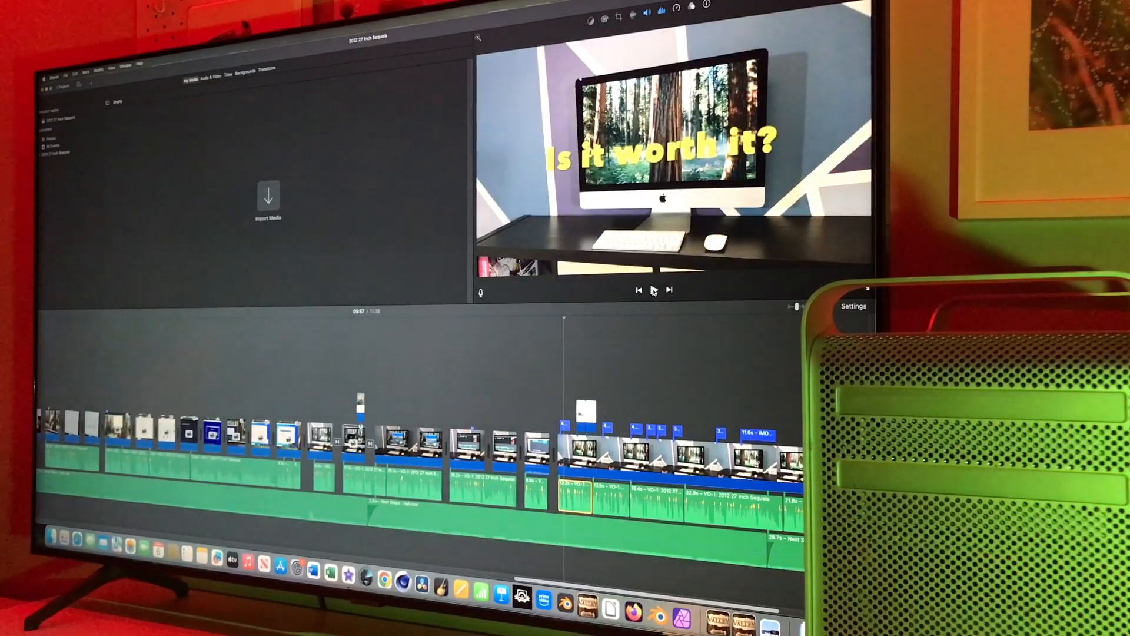
click(653, 290)
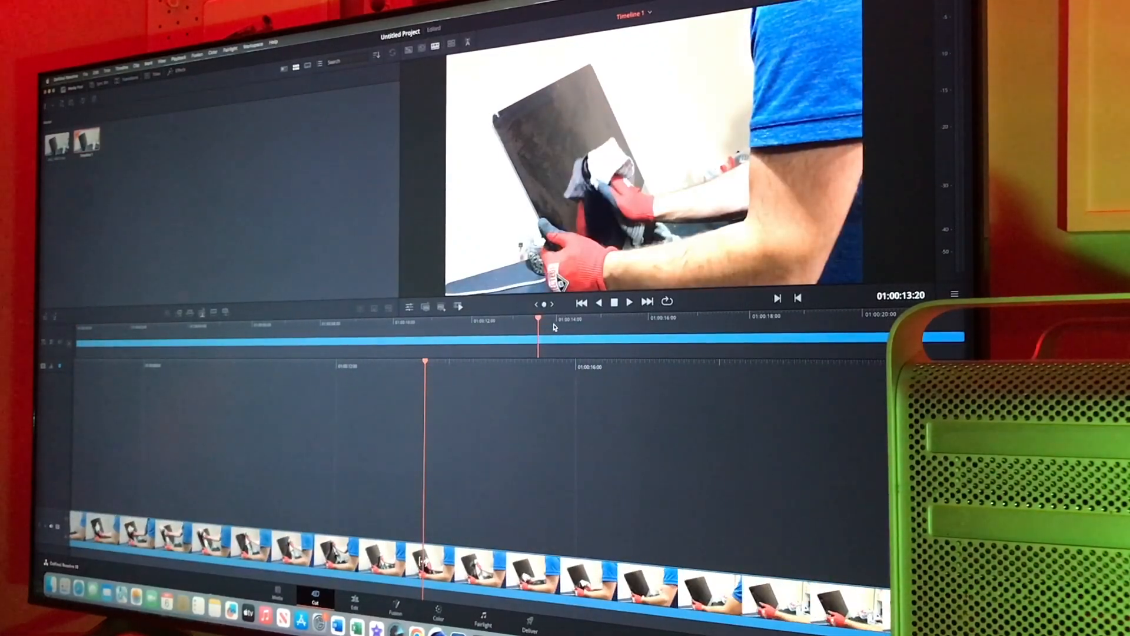
Step: Play the imported clip in the DaVinci Resolve Cut page viewer
click(627, 302)
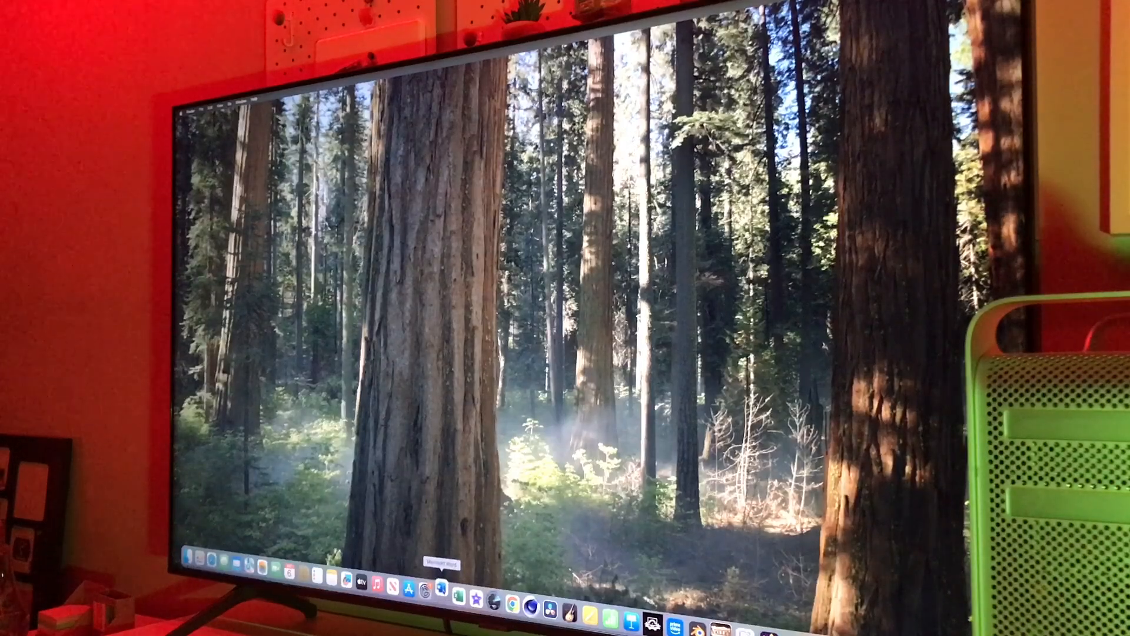
Step: Launch Pages from the Dock and choose a Reports template for a new document
click(458, 598)
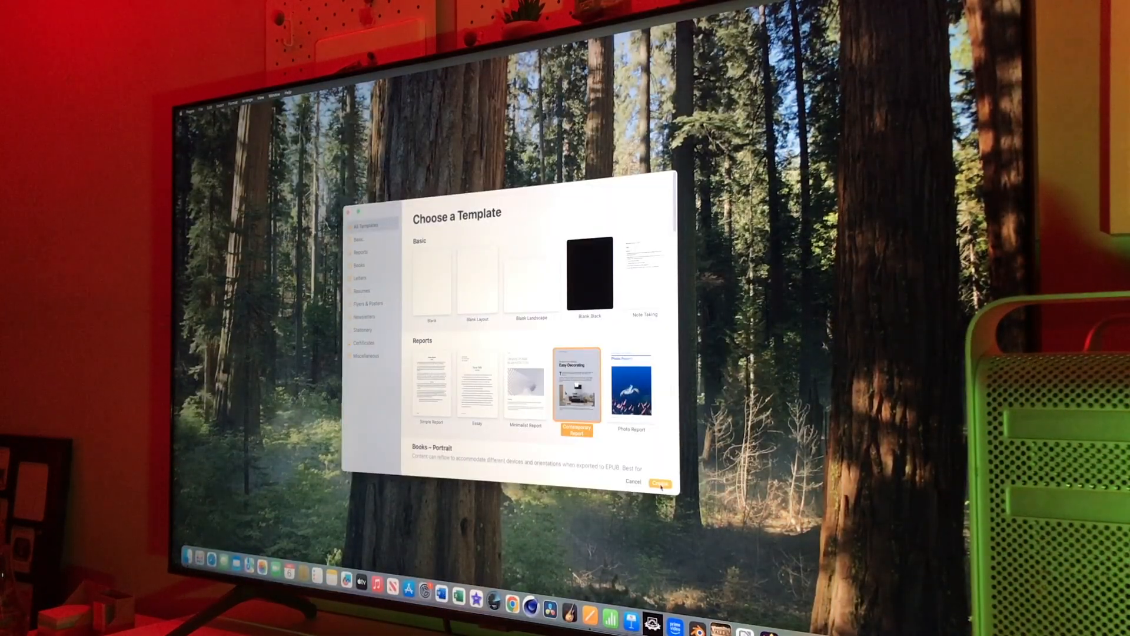
click(658, 483)
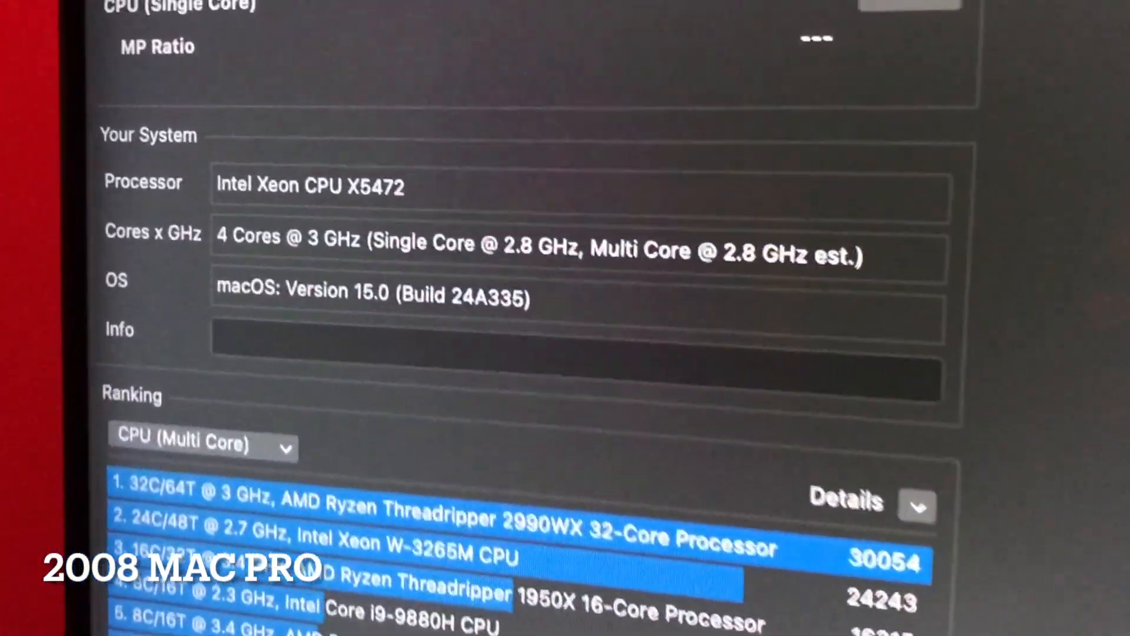
Step: Scroll the Cinebench R23 results to the Xeon X5472 system's 1722-pt multi-core ranking
scroll(up, 3)
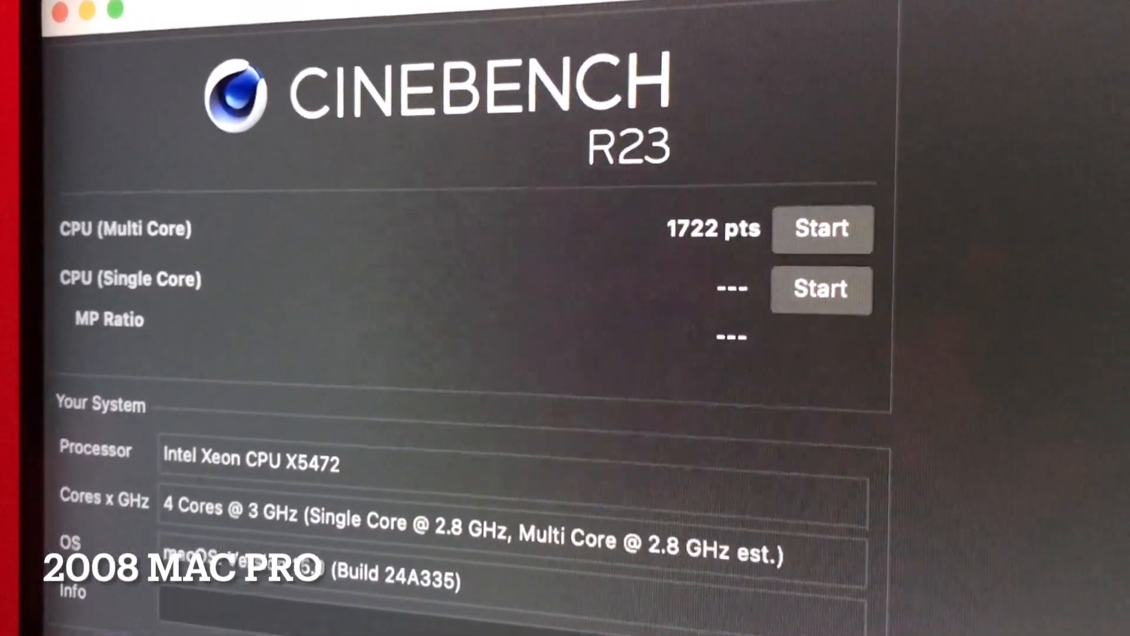
scroll(down, 3)
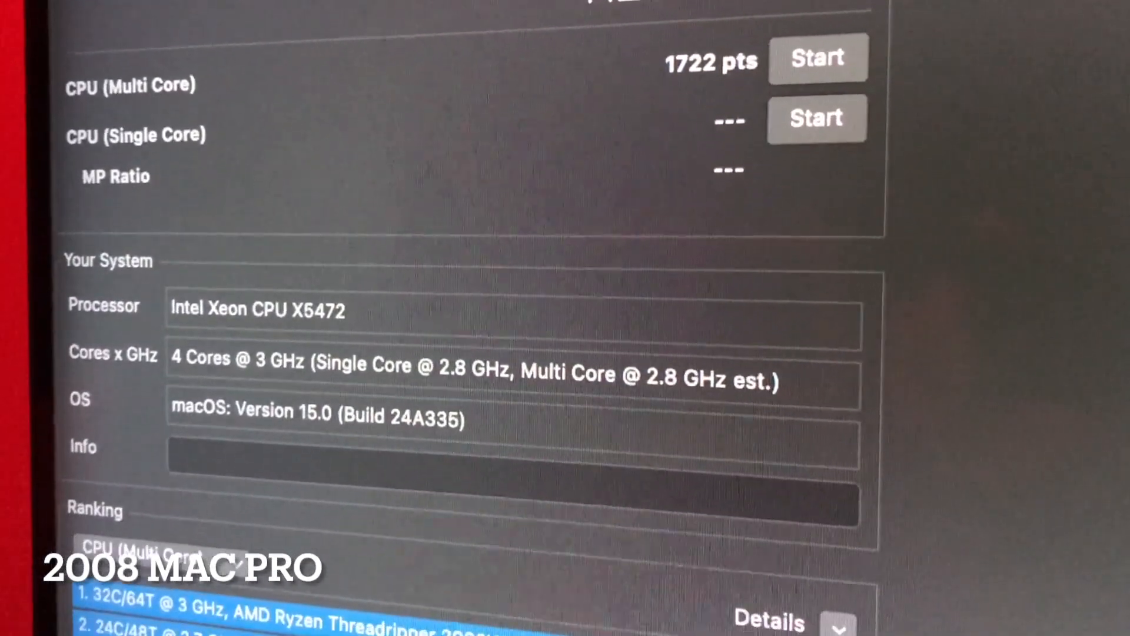
scroll(down, 3)
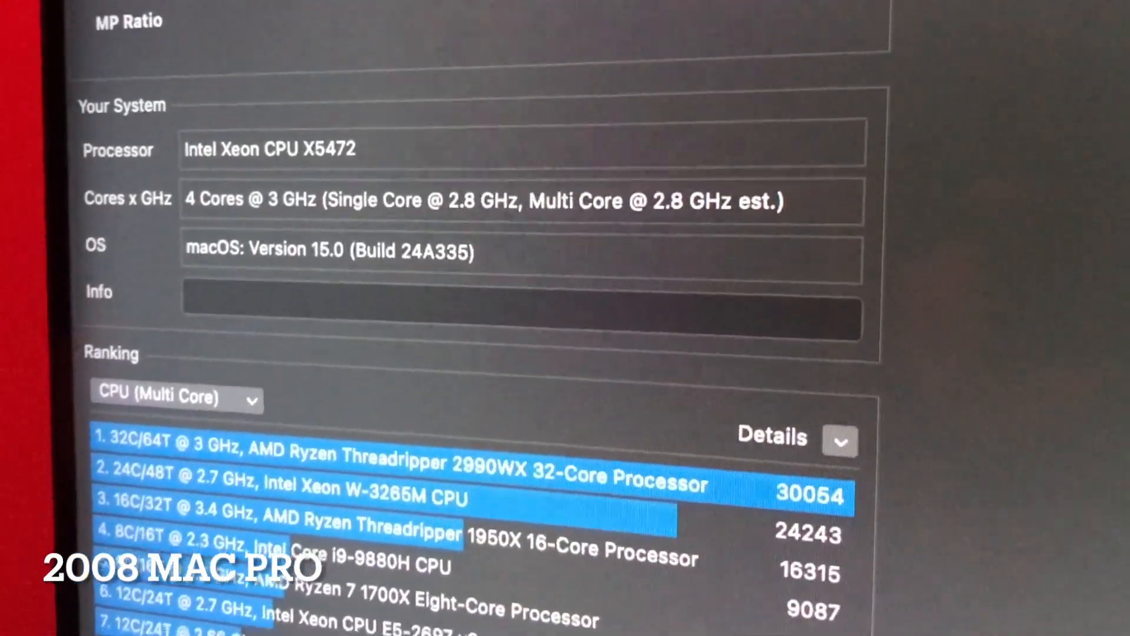
scroll(down, 3)
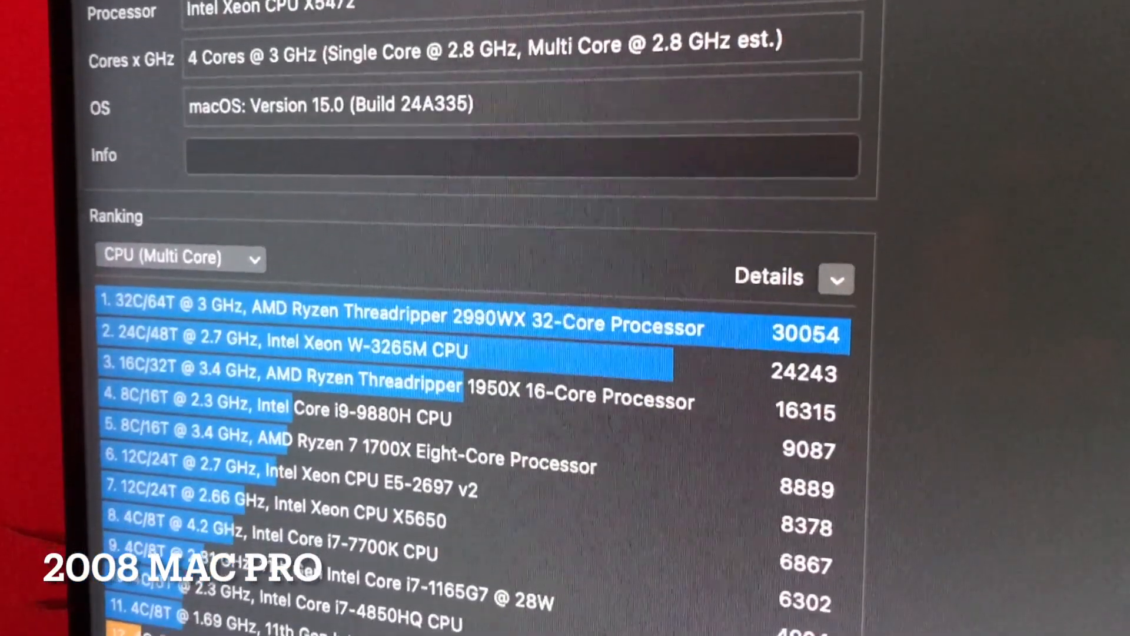
scroll(down, 3)
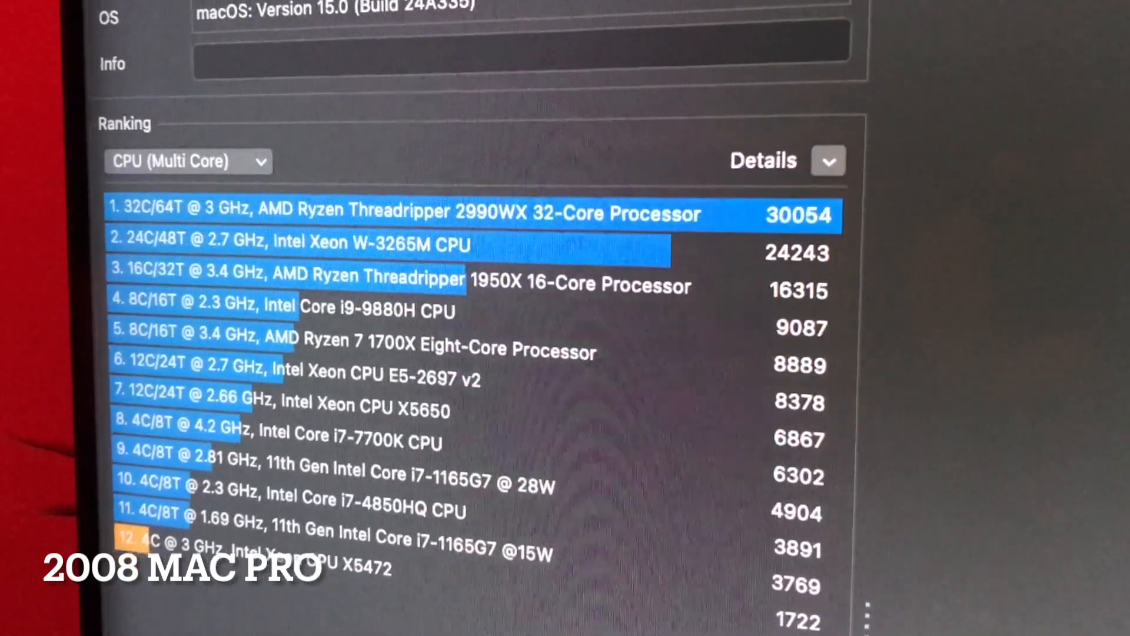
scroll(down, 3)
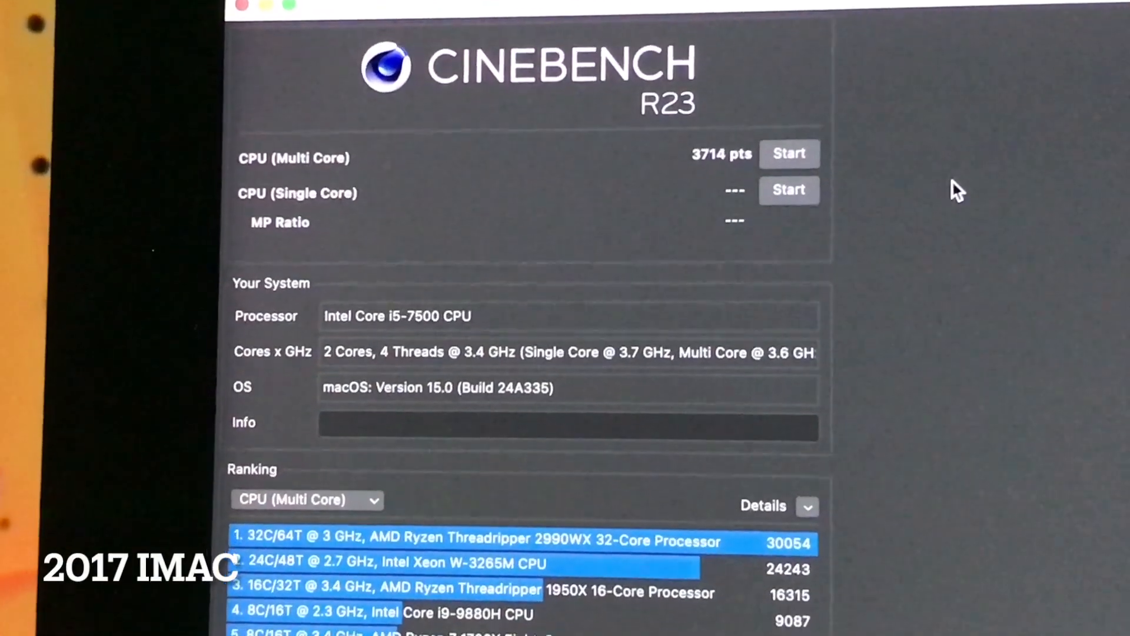
Step: Scroll the Cinebench R23 window to the Core i5-7500 system's 3714-pt multi-core score
scroll(down, 3)
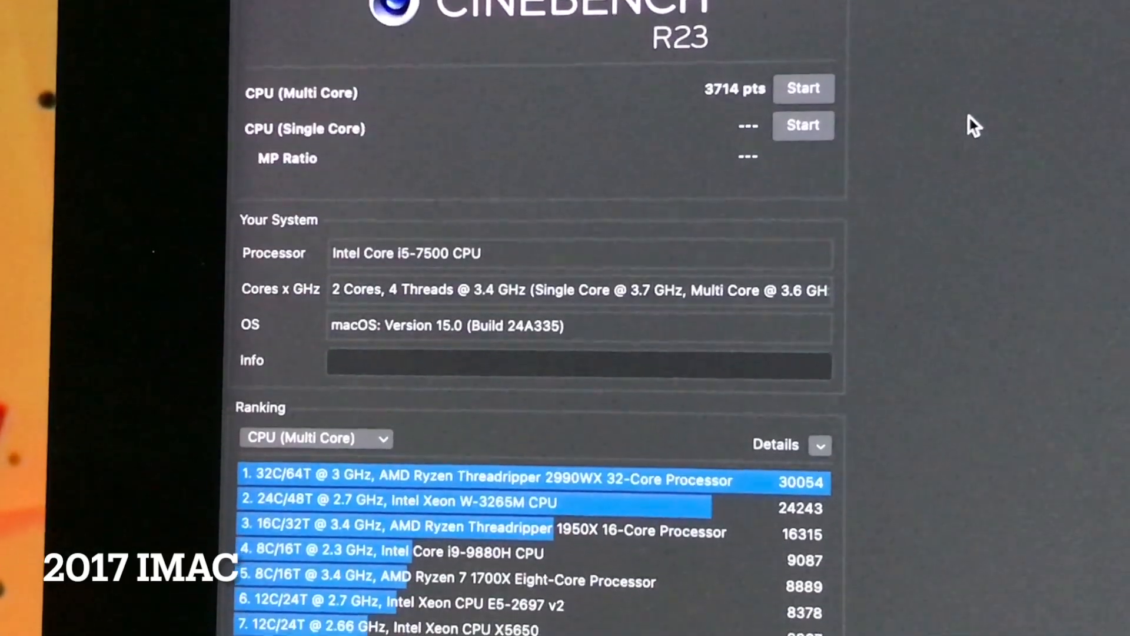
scroll(down, 3)
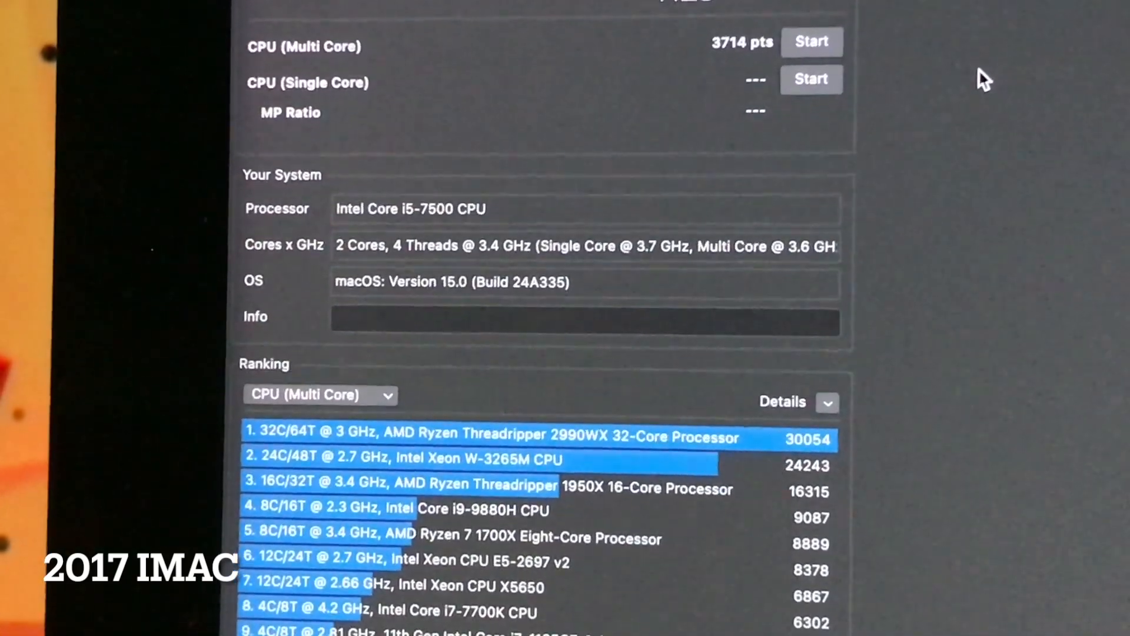
scroll(down, 3)
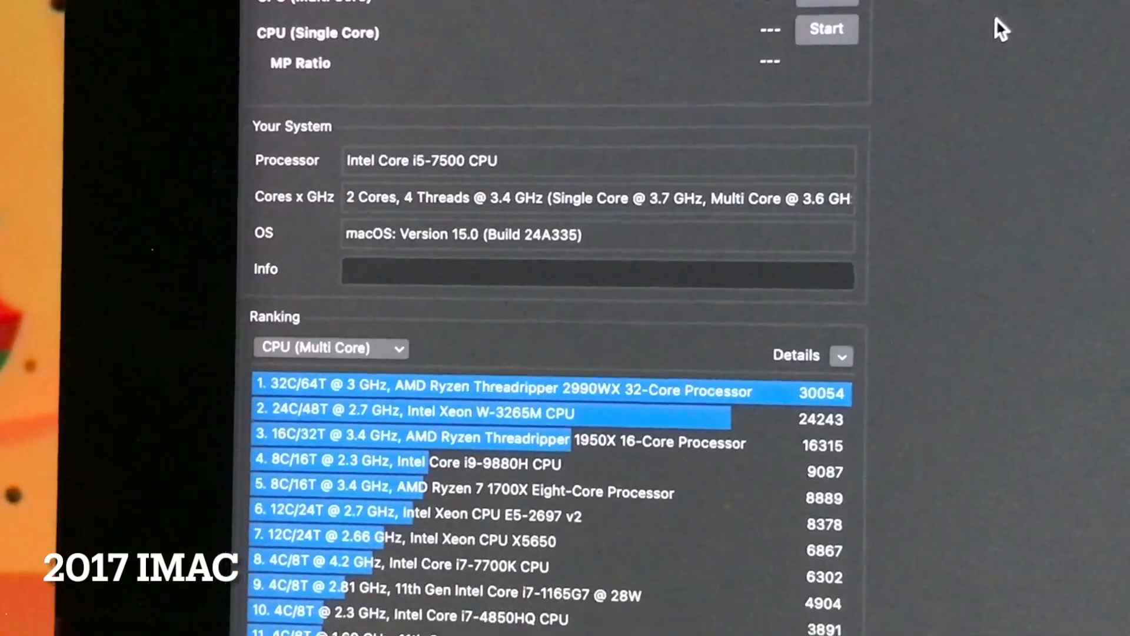
scroll(down, 3)
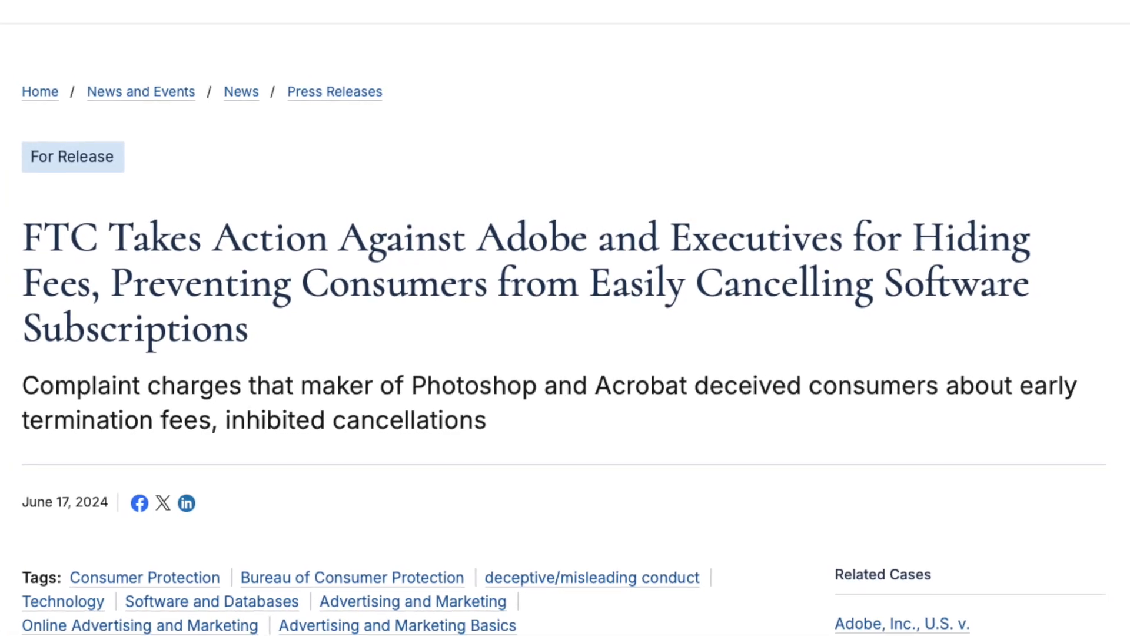
Step: Scroll through the FTC press release on action against Adobe for hidden fees
scroll(up, 3)
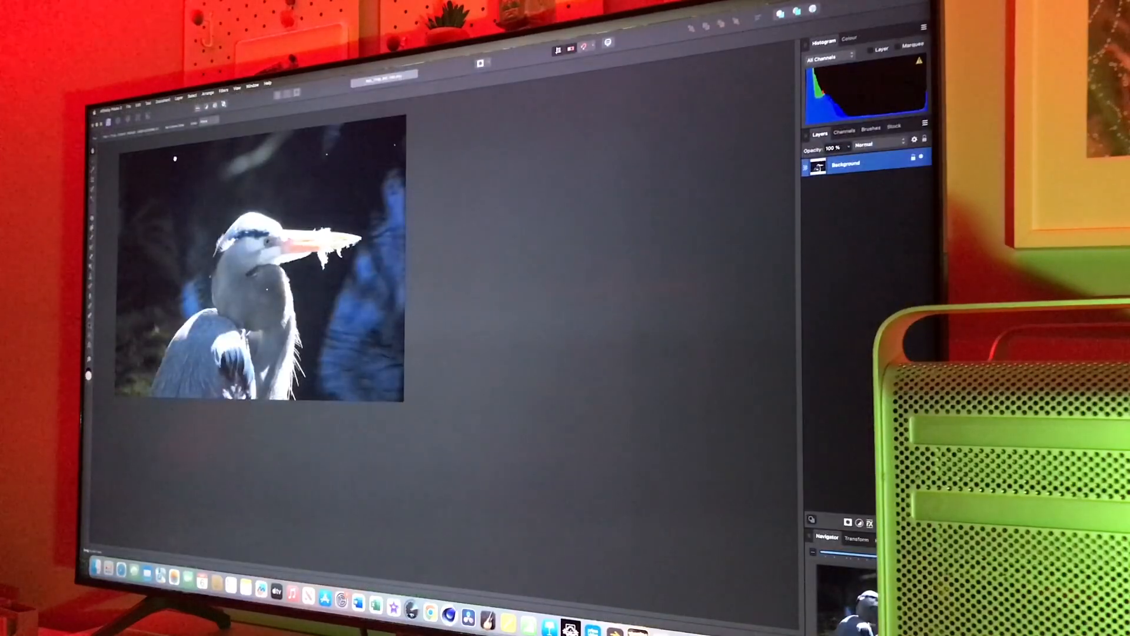
Step: Apply a strong Lens Distortion filter to the heron photo in Affinity Photo
click(191, 98)
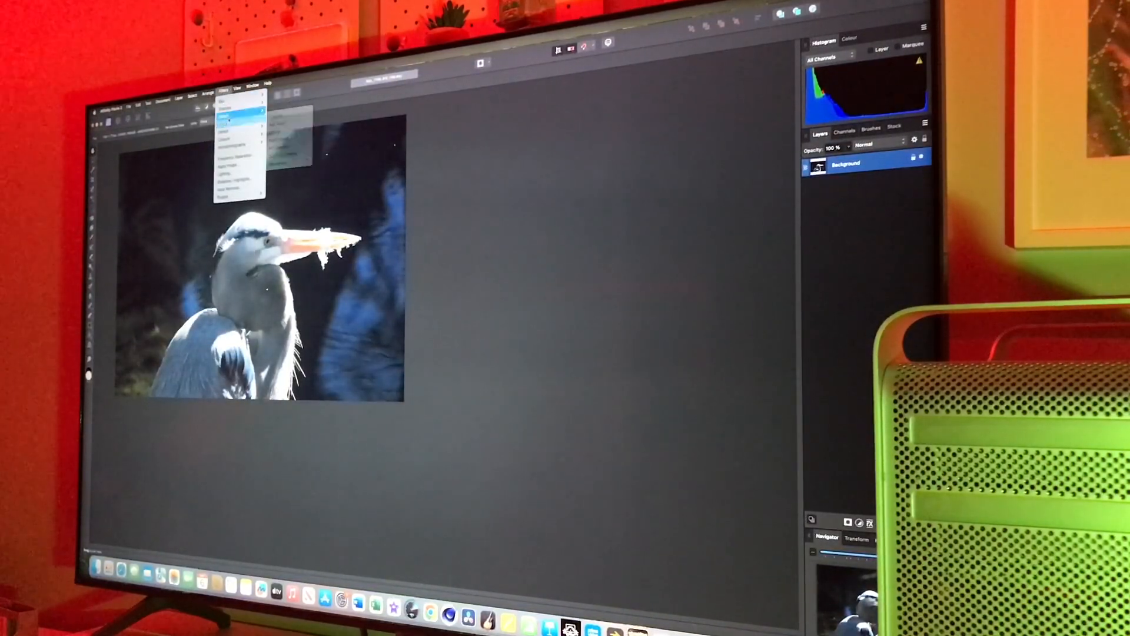
click(230, 118)
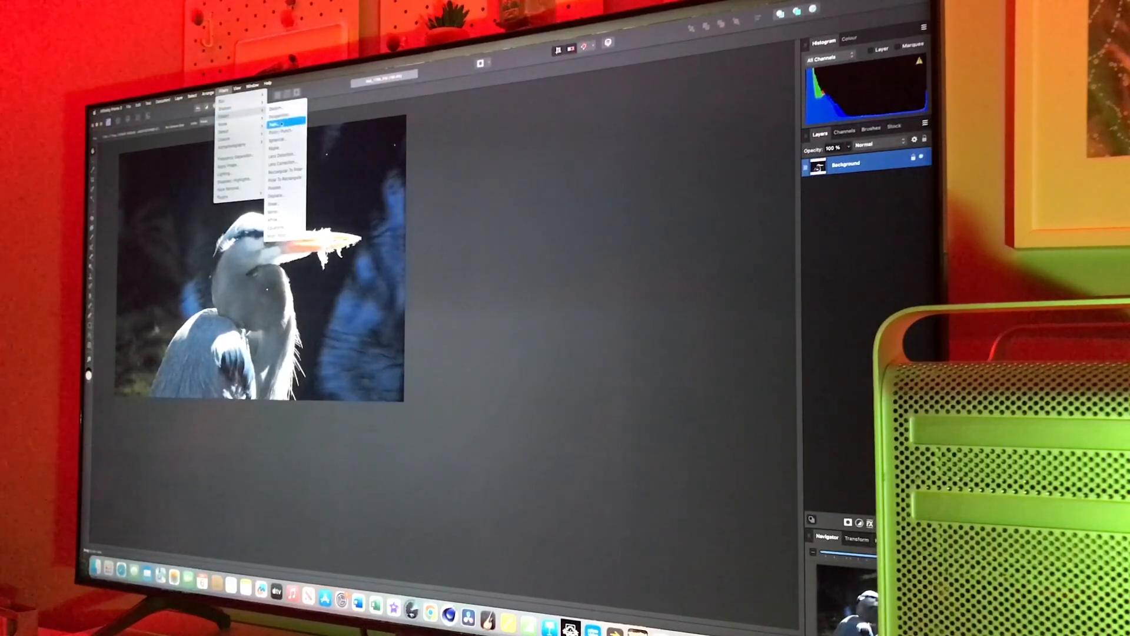
mouse_move(282, 156)
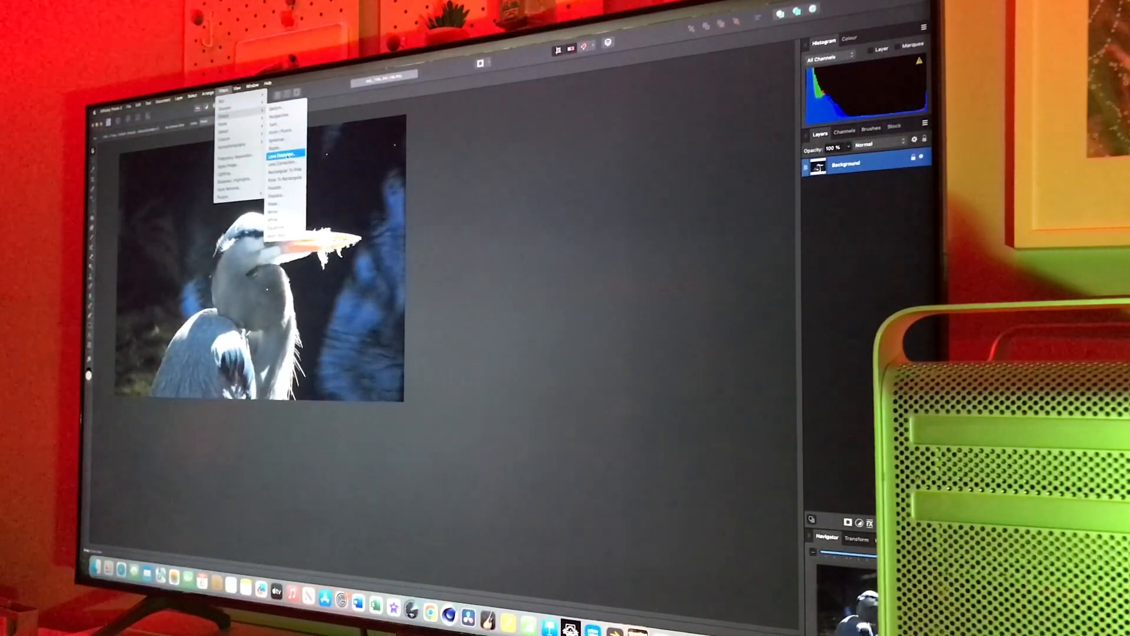
click(280, 156)
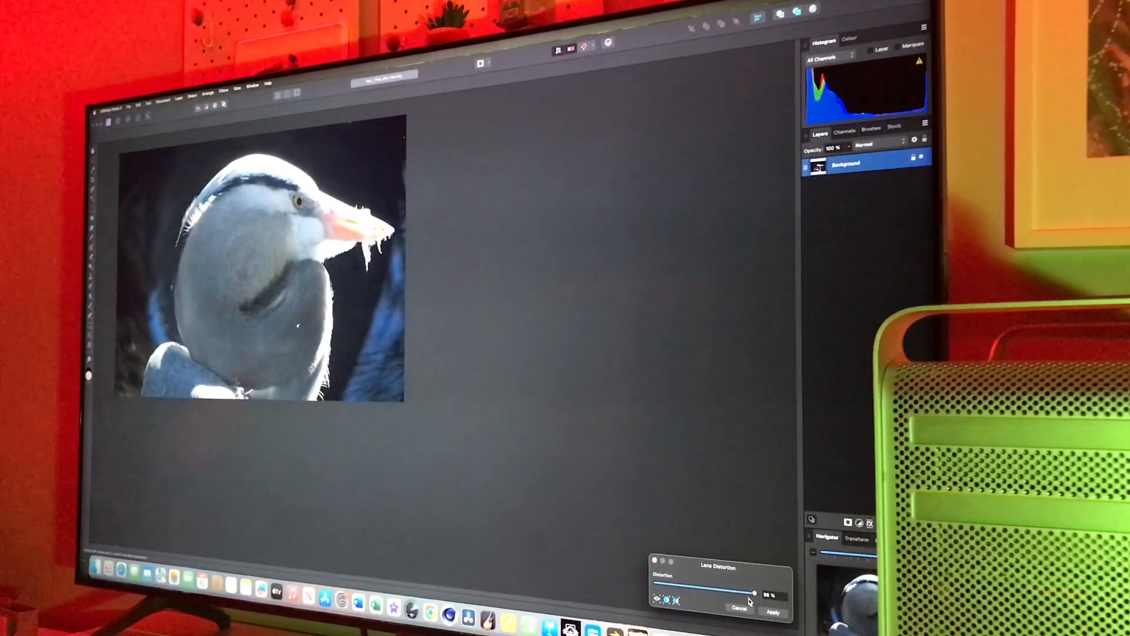
click(772, 612)
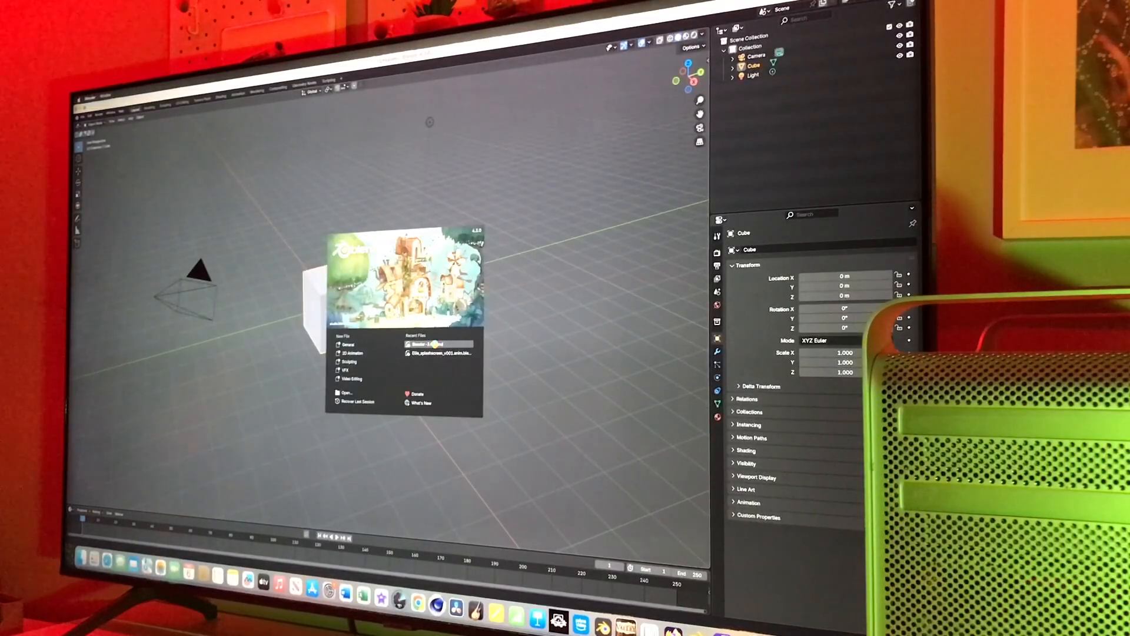
Step: Load the recent splash scene of the girl and yellow bird from Blender's splash screen
click(438, 352)
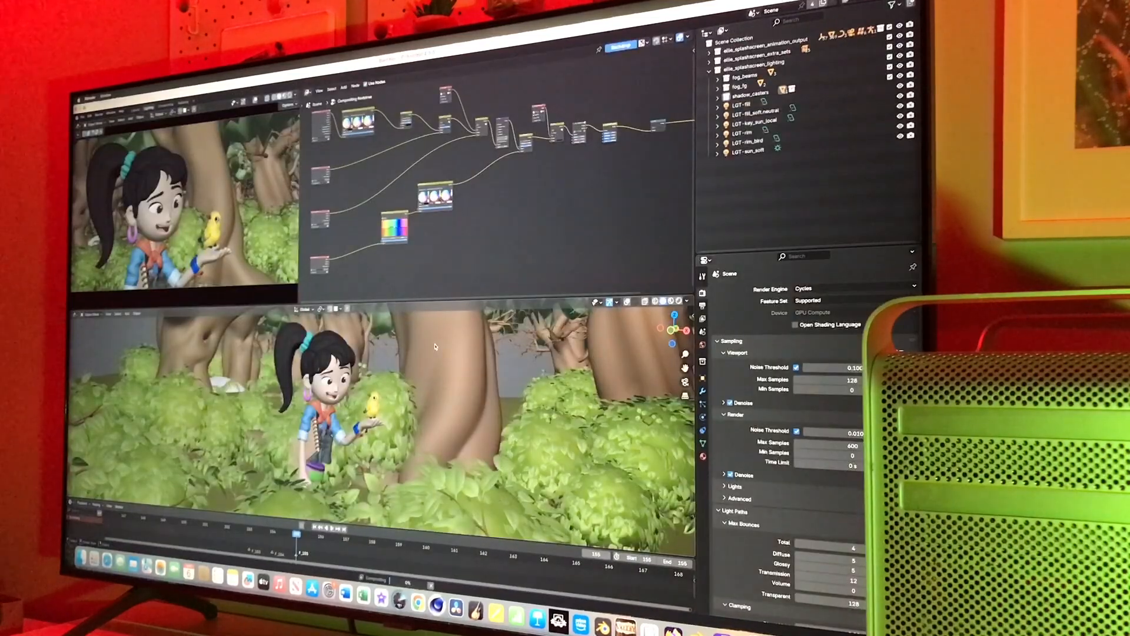